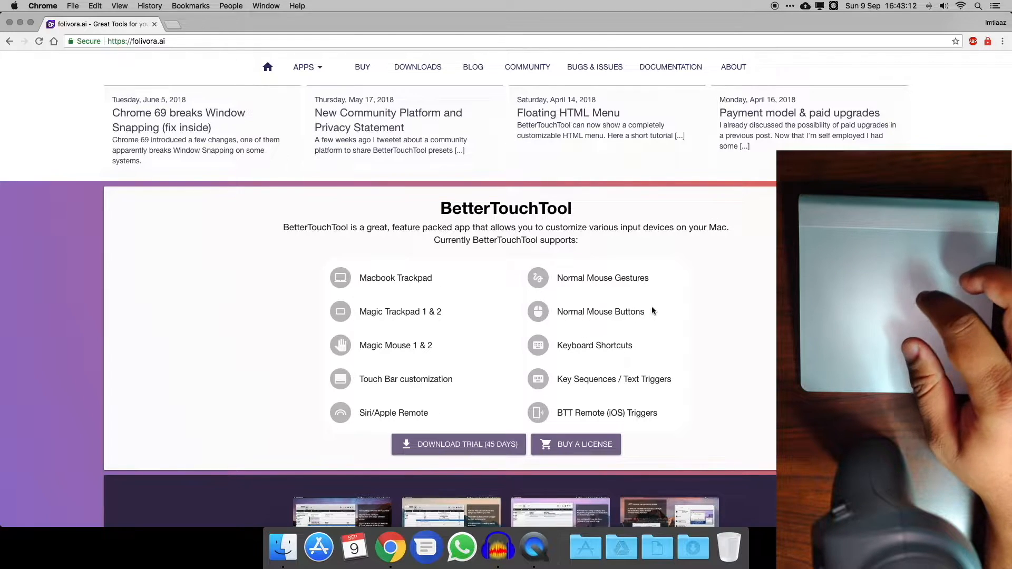
{"action": "mouse_move", "coordinate": [686, 352]}
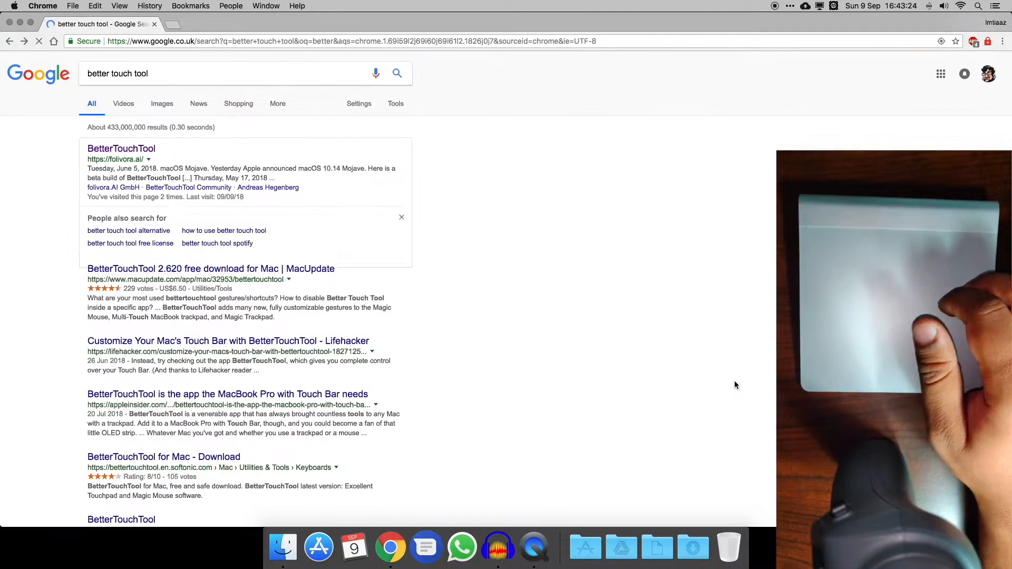
- Return to the BetterTouchTool website and bring BetterTouchTool's gesture window forward
{"action": "left_click", "coordinate": [121, 149]}
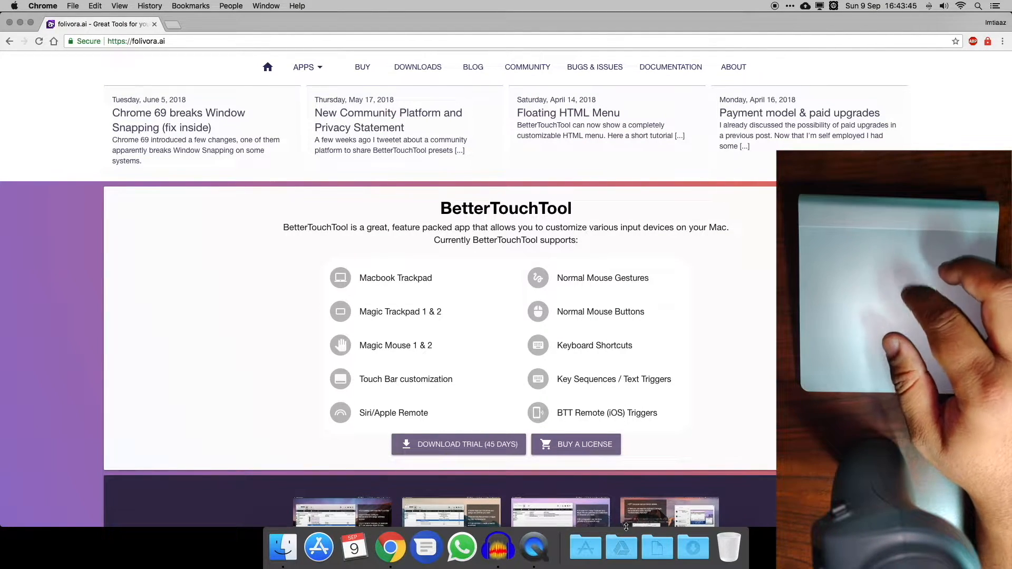
{"action": "left_click", "coordinate": [584, 547]}
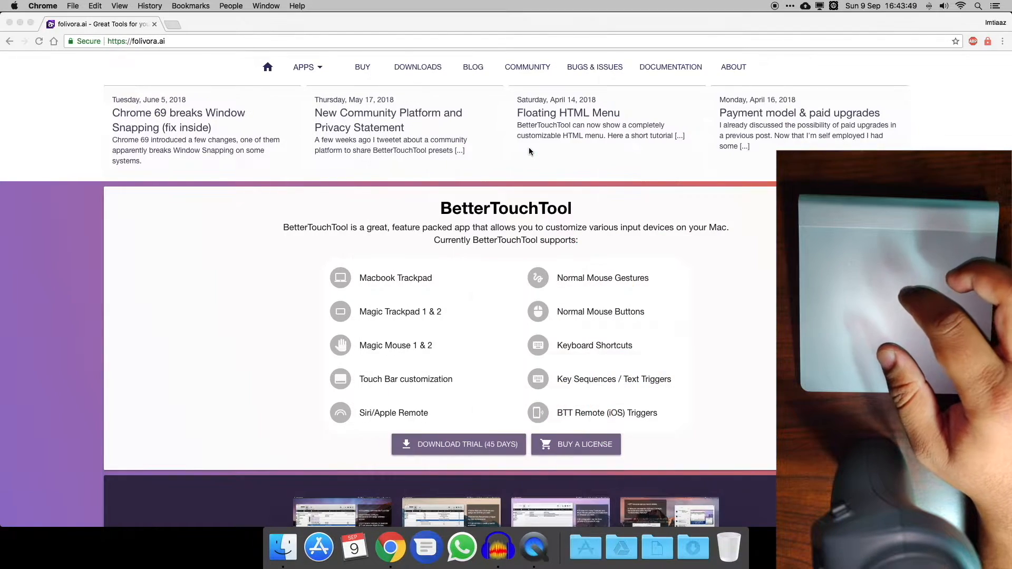
{"action": "left_click", "coordinate": [550, 548]}
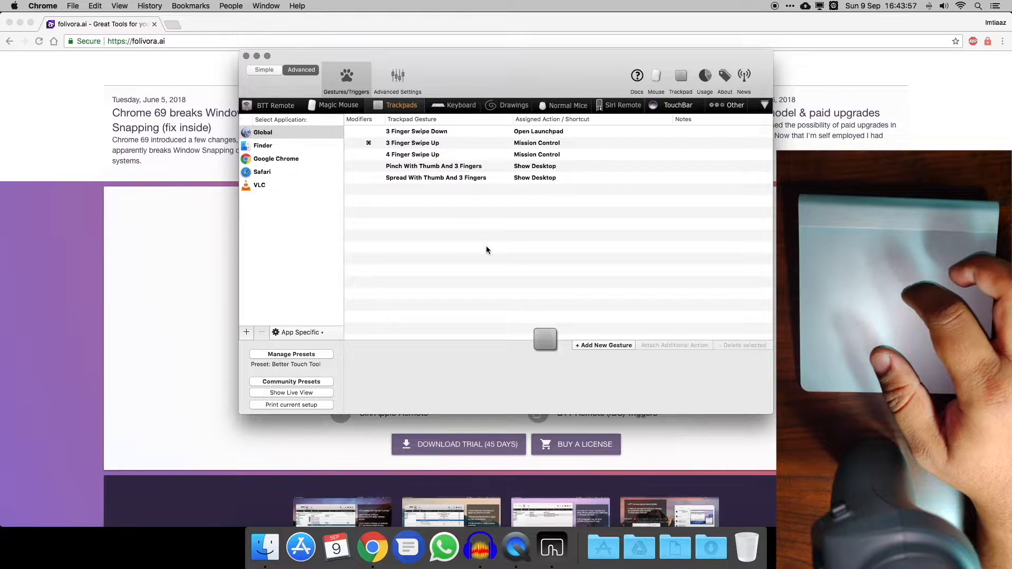
- Review the trackpad gestures set for Finder, Google Chrome, Safari and VLC in turn
{"action": "left_click", "coordinate": [262, 146]}
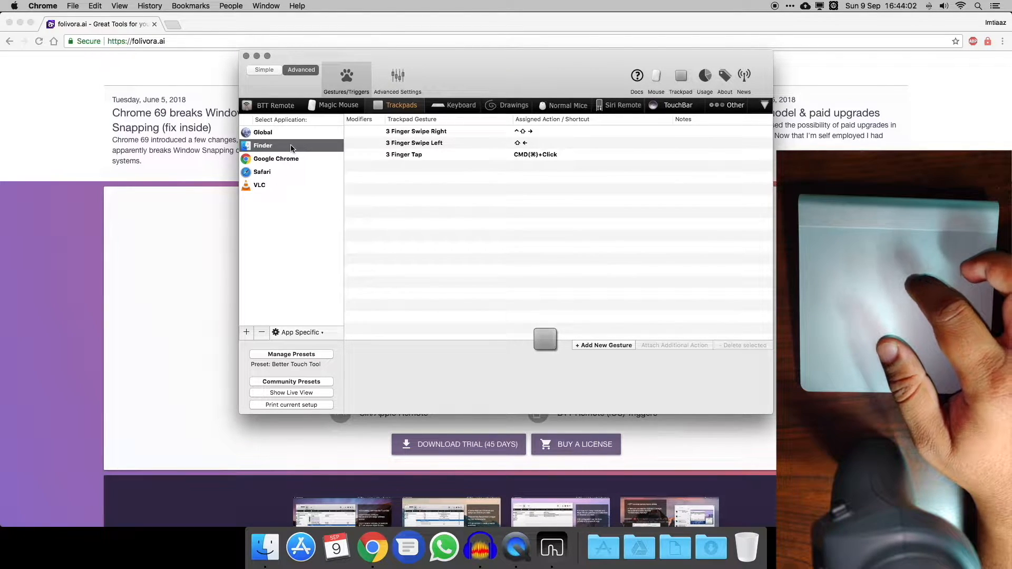
{"action": "left_click", "coordinate": [276, 158]}
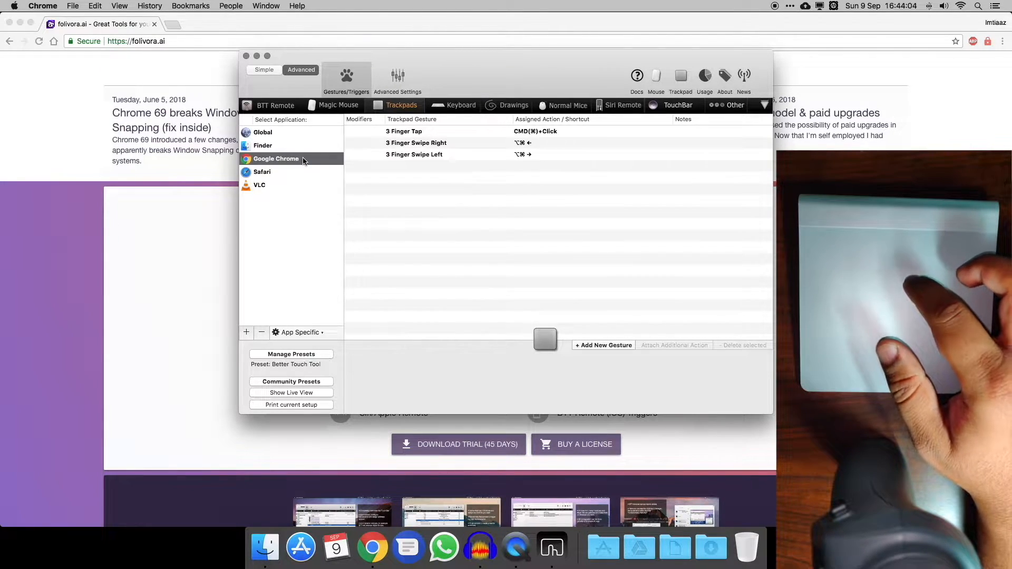
{"action": "left_click", "coordinate": [283, 145]}
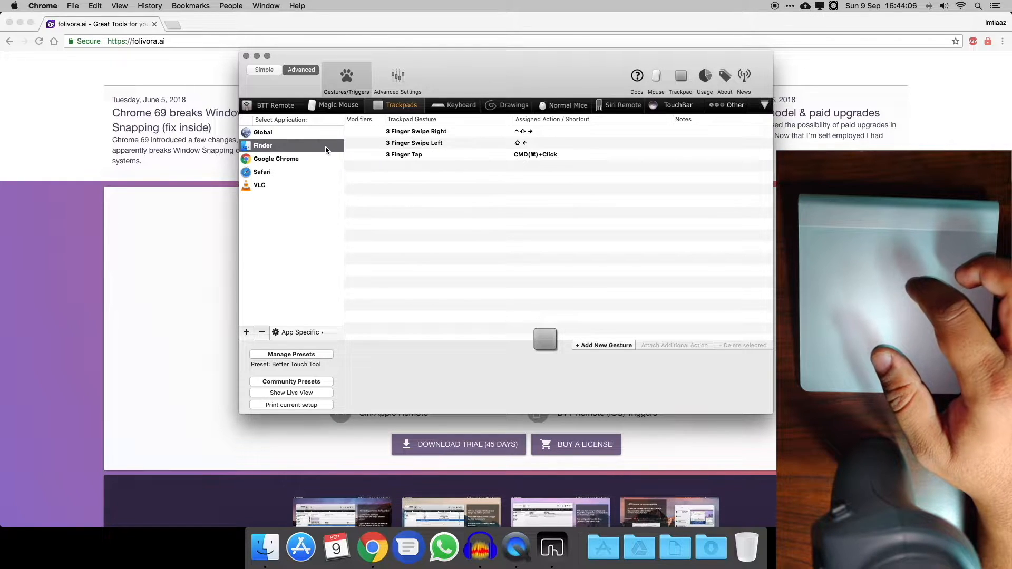
{"action": "left_click", "coordinate": [261, 172]}
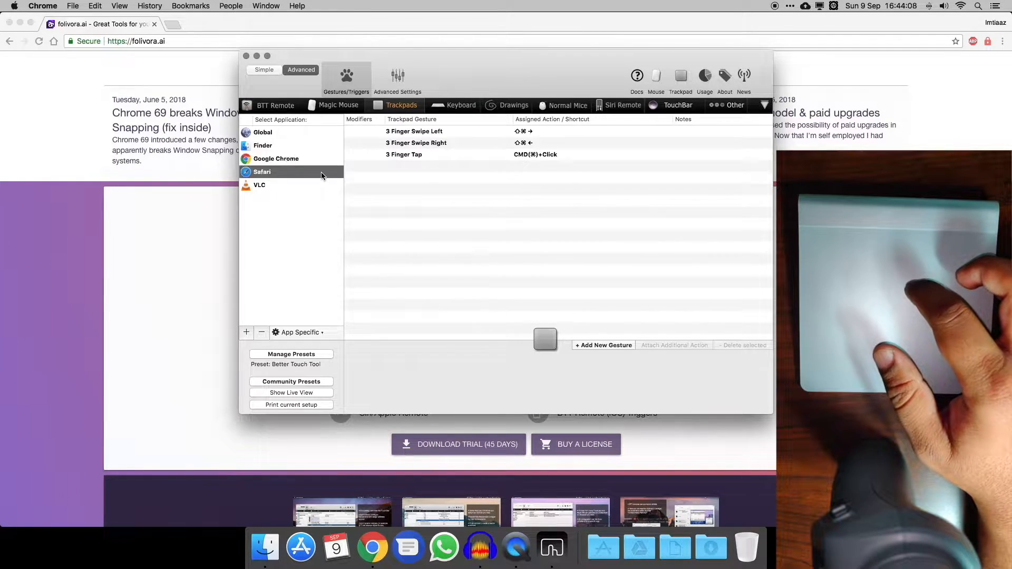
{"action": "left_click", "coordinate": [259, 185]}
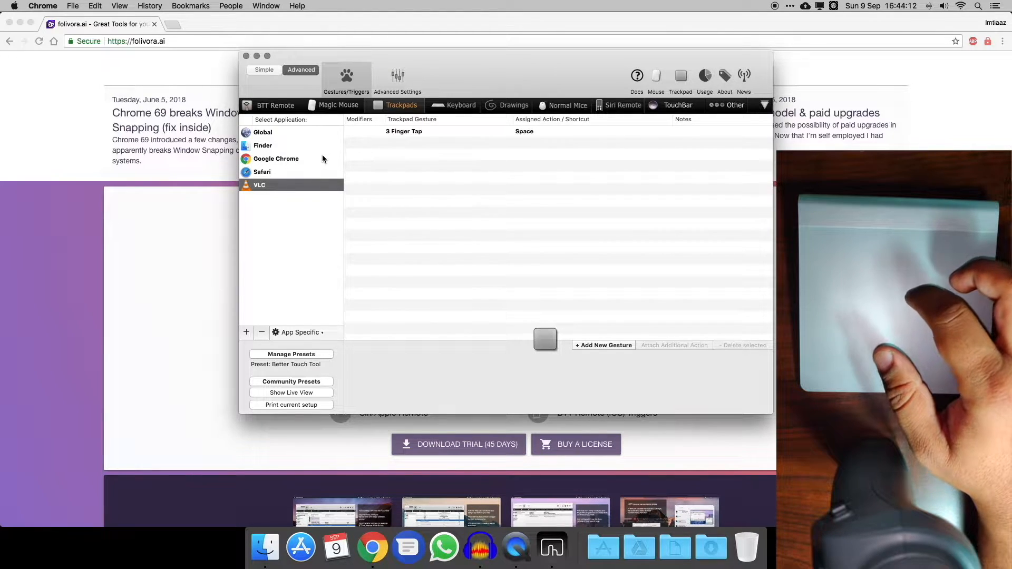
{"action": "left_click", "coordinate": [276, 158]}
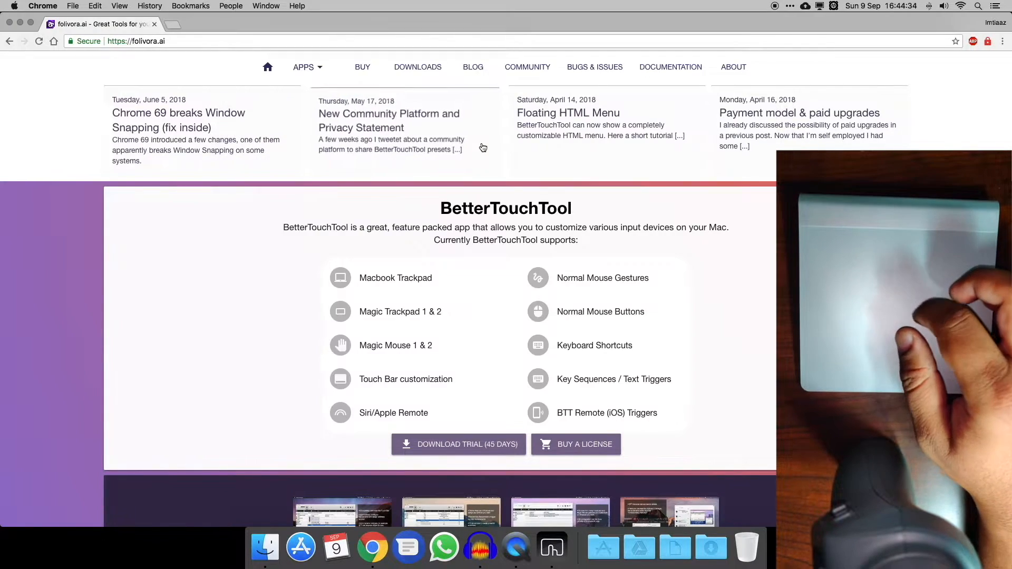
- Bring up Chrome's Window menu listing the tab-switching commands
{"action": "left_click", "coordinate": [265, 5]}
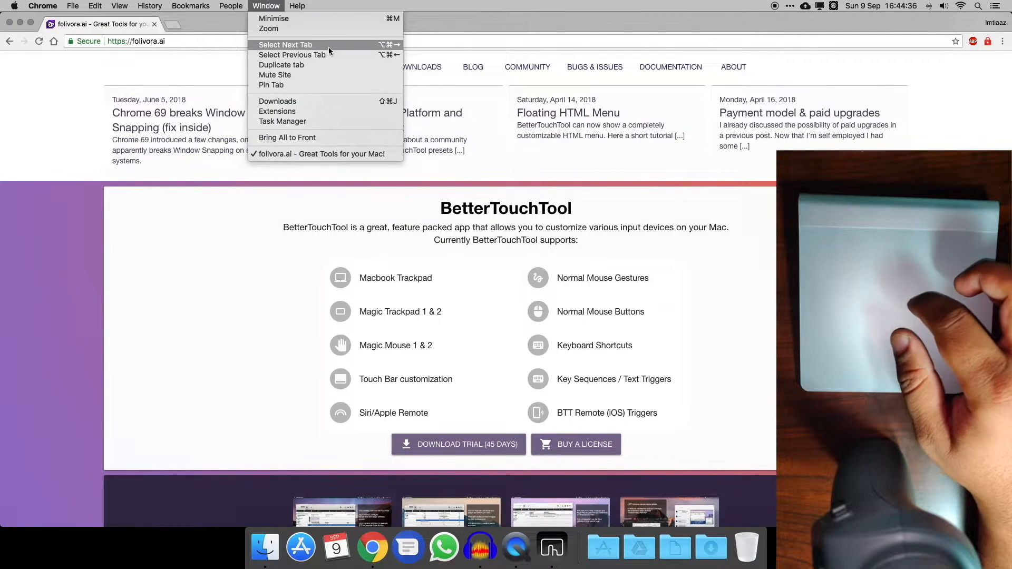
{"action": "mouse_move", "coordinate": [352, 49]}
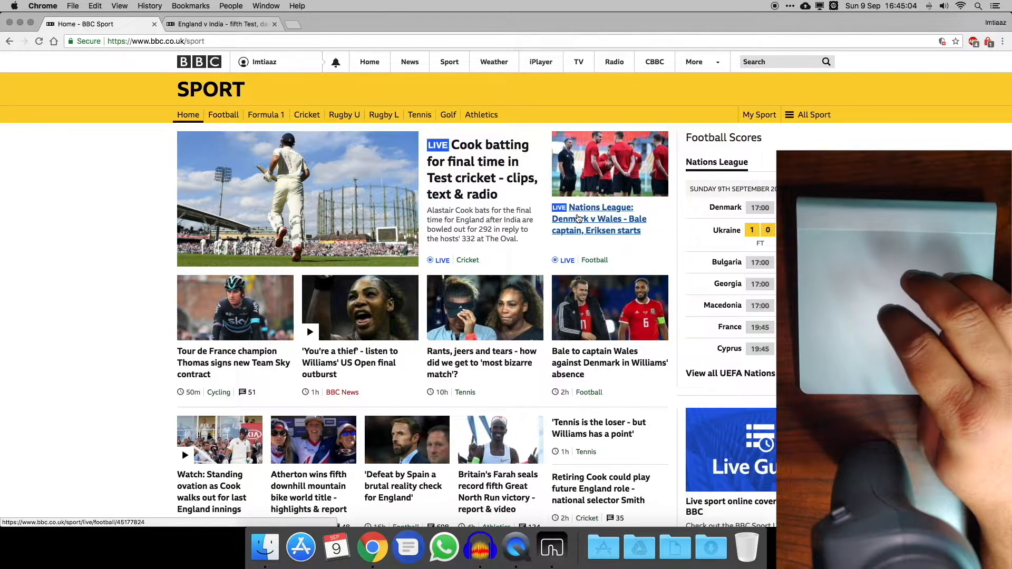
- Open the Denmark v Wales story and cycle through the cricket, Denmark v Wales and Nations League tabs
{"action": "left_click", "coordinate": [578, 219]}
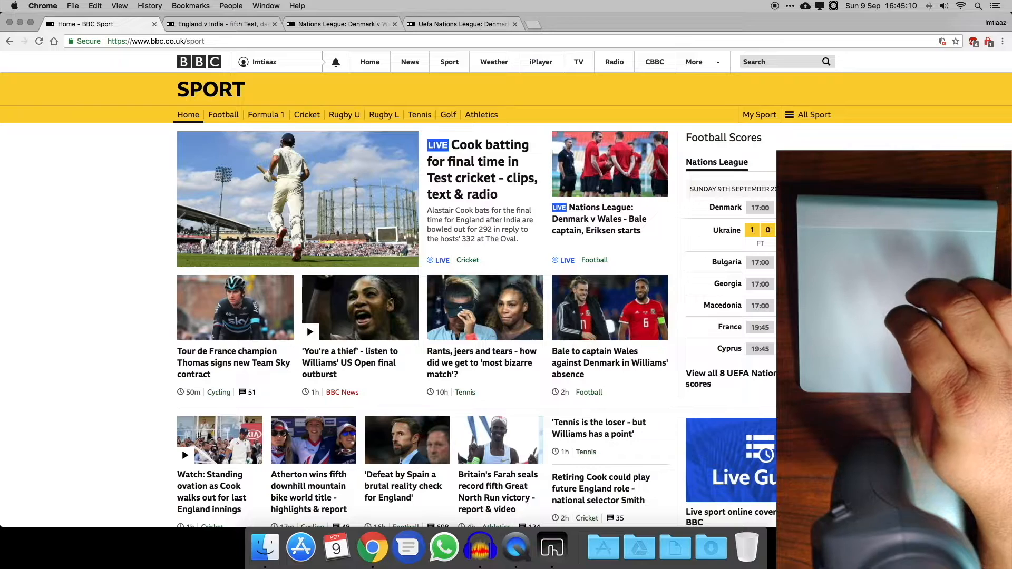
{"action": "left_click", "coordinate": [599, 219]}
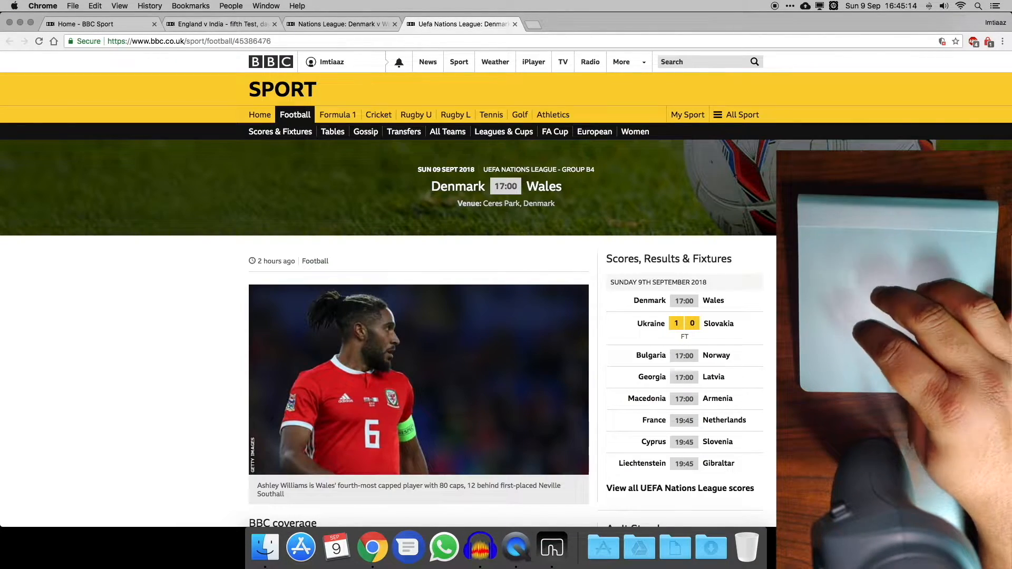
{"action": "left_click", "coordinate": [219, 24]}
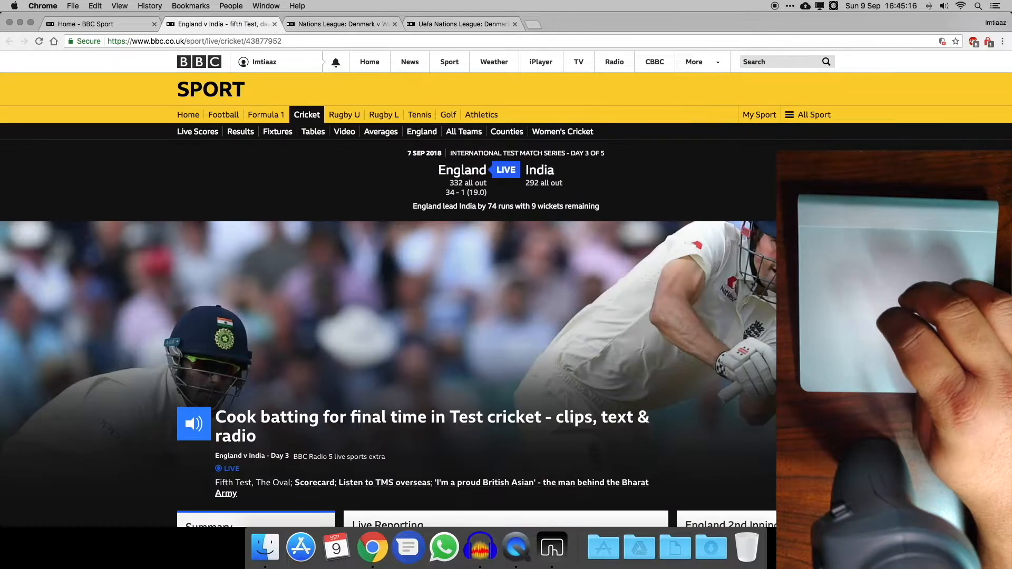
{"action": "left_click", "coordinate": [340, 23]}
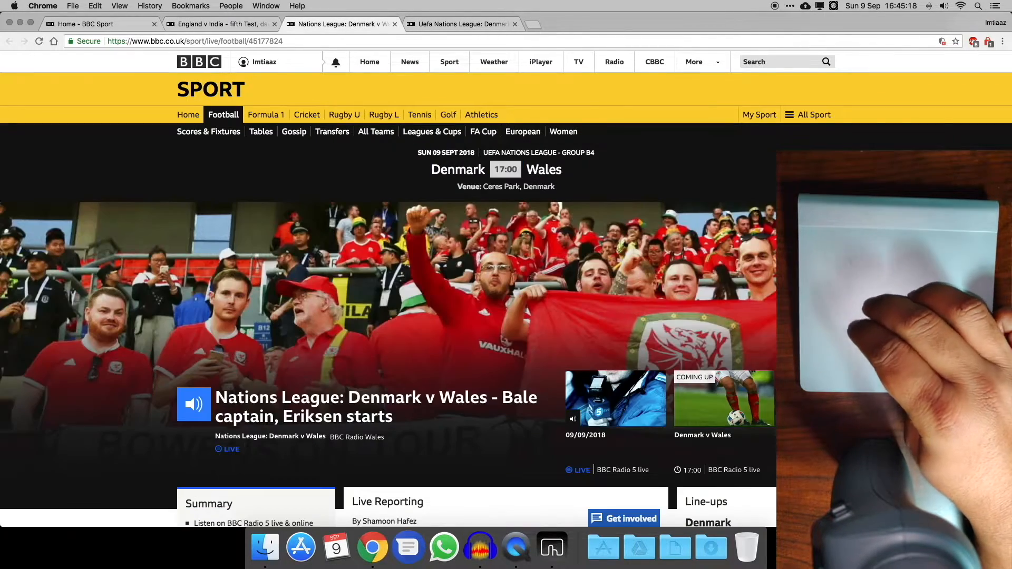
{"action": "left_click", "coordinate": [466, 24]}
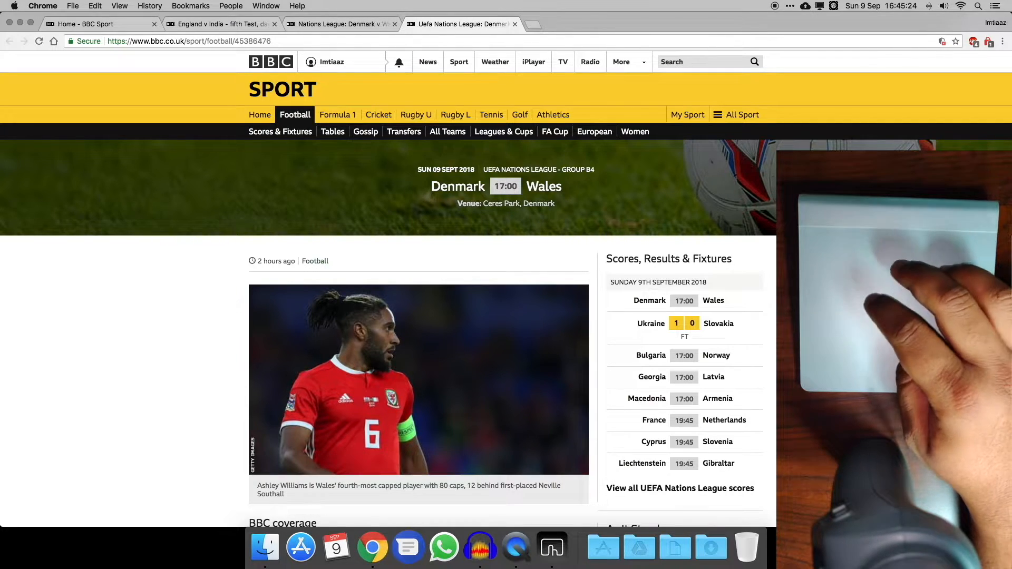
- Keep flipping between the England v India, Denmark v Wales and Nations League tabs, ending on the cricket page
{"action": "left_click", "coordinate": [344, 24]}
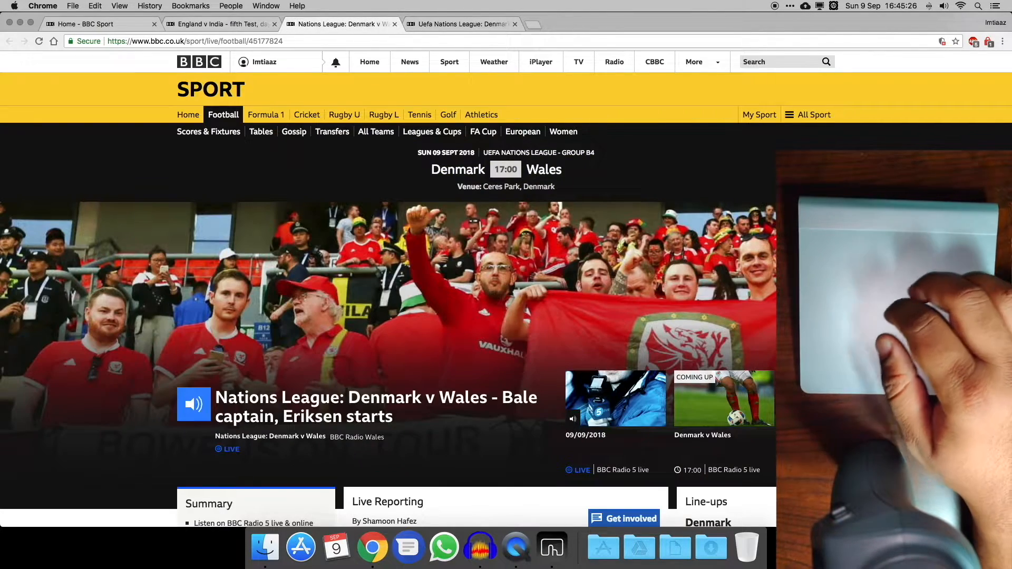
{"action": "left_click", "coordinate": [219, 23]}
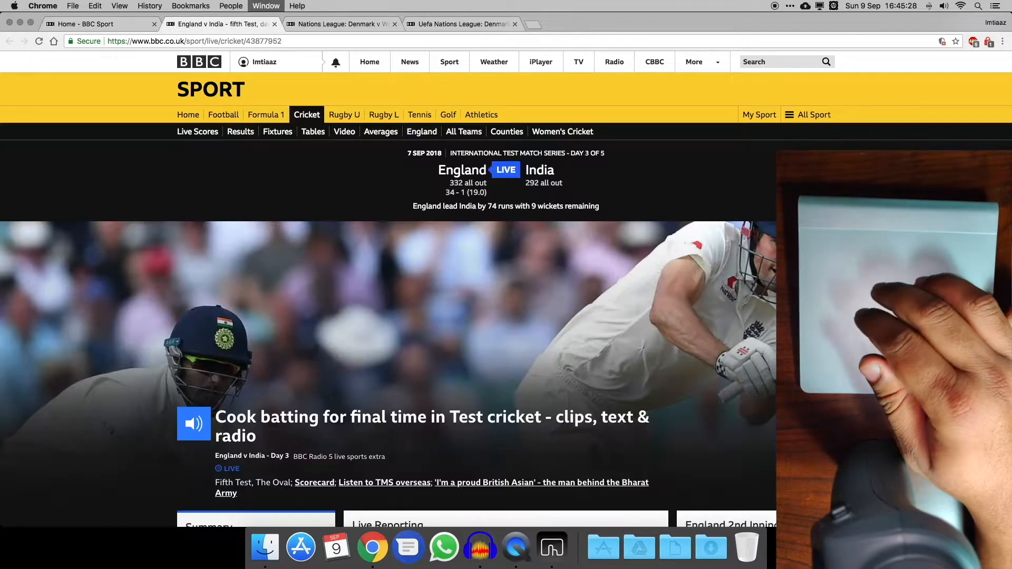
{"action": "left_click", "coordinate": [460, 24]}
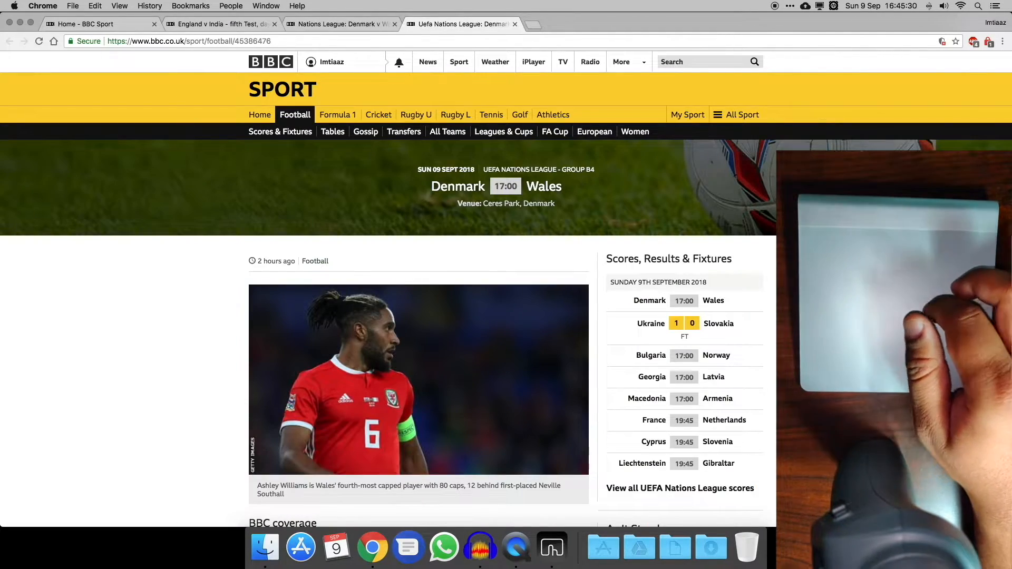
{"action": "left_click", "coordinate": [220, 24]}
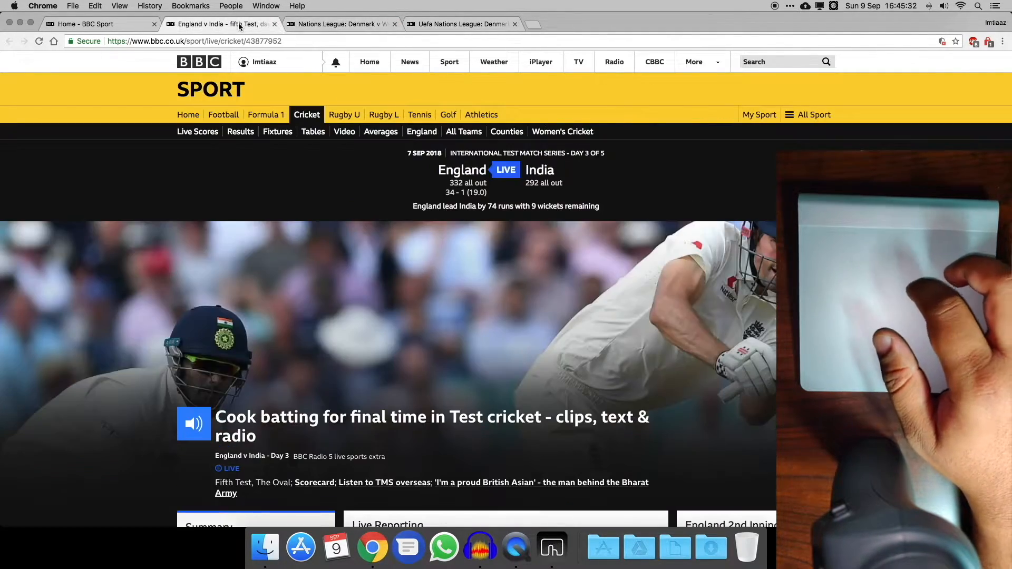
{"action": "left_click", "coordinate": [79, 25]}
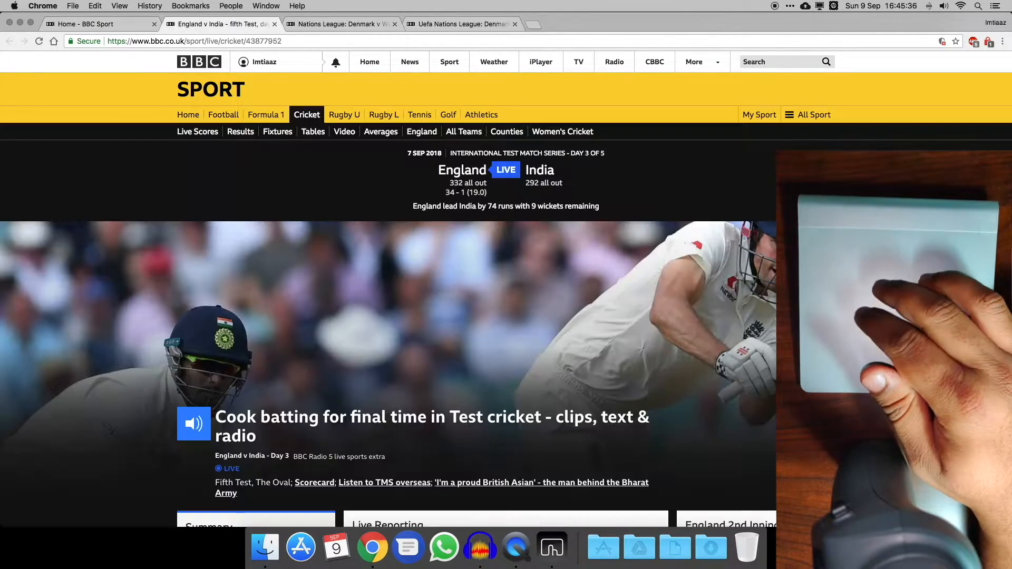
{"action": "left_click", "coordinate": [346, 24]}
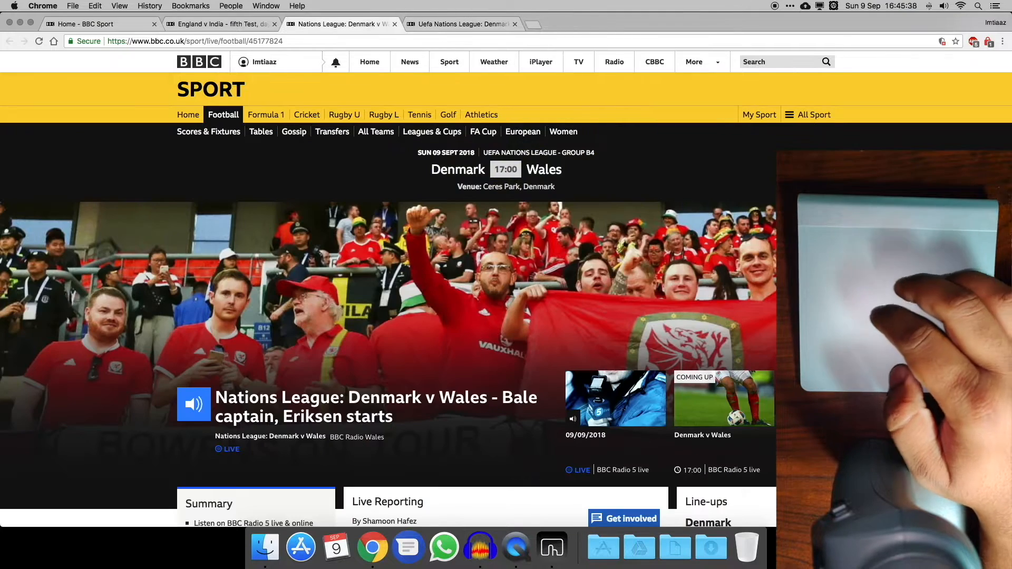
{"action": "left_click", "coordinate": [219, 23]}
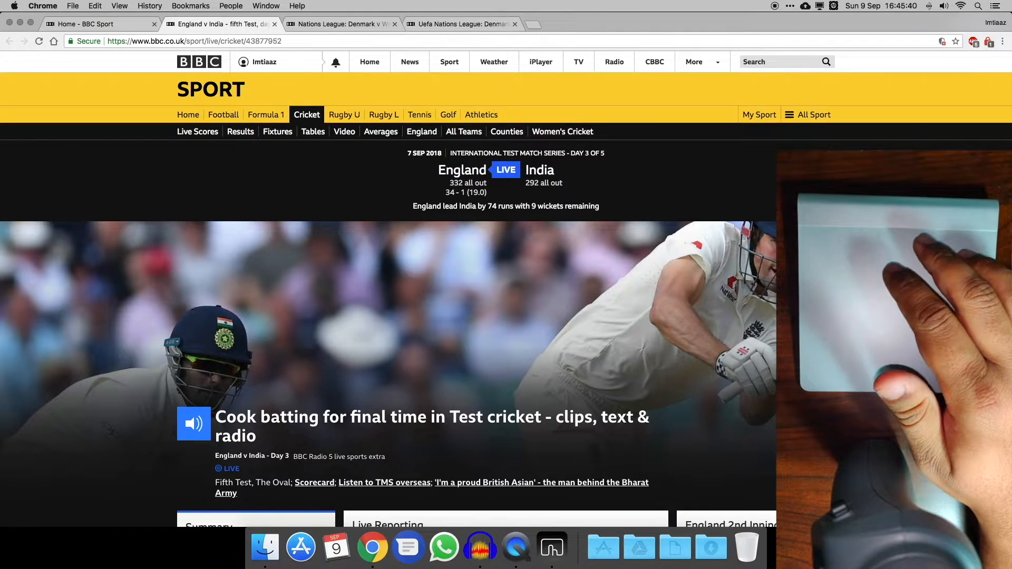
- Bring BetterTouchTool's Chrome gesture settings back up from the Dock
{"action": "left_click", "coordinate": [552, 536]}
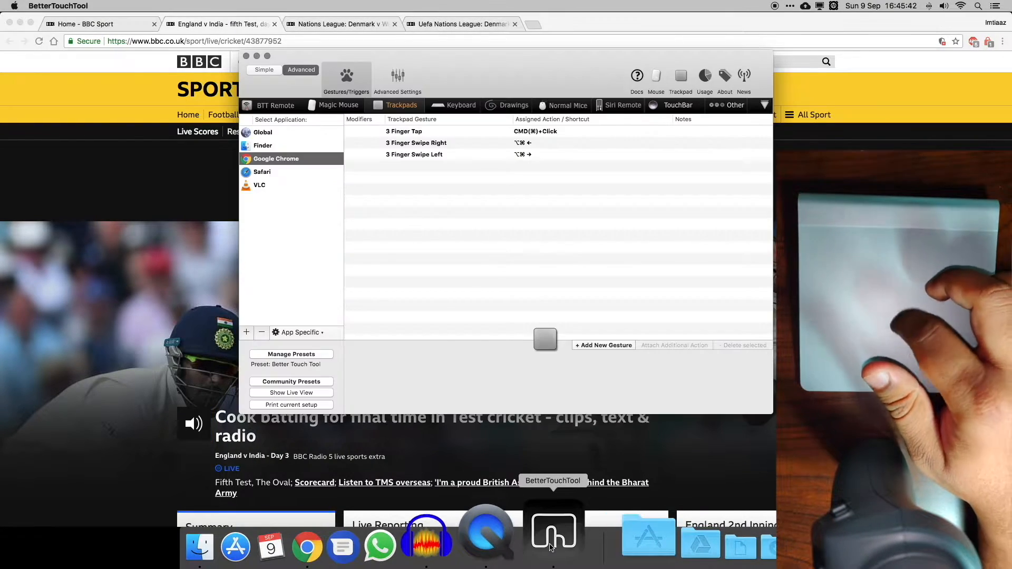
- View the trackpad gestures for Safari, then VLC, then the Global list
{"action": "left_click", "coordinate": [261, 172]}
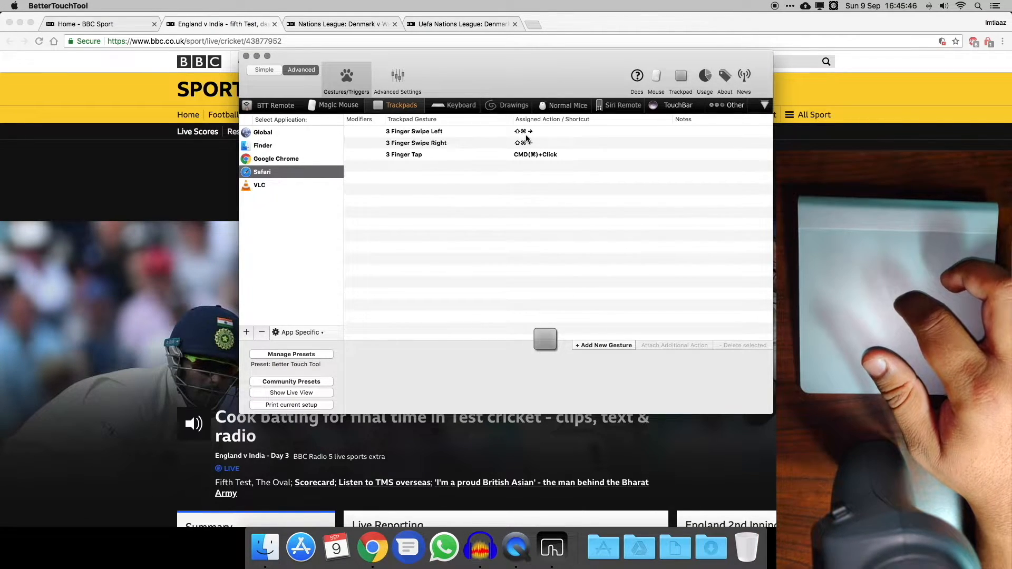
{"action": "left_click", "coordinate": [259, 184]}
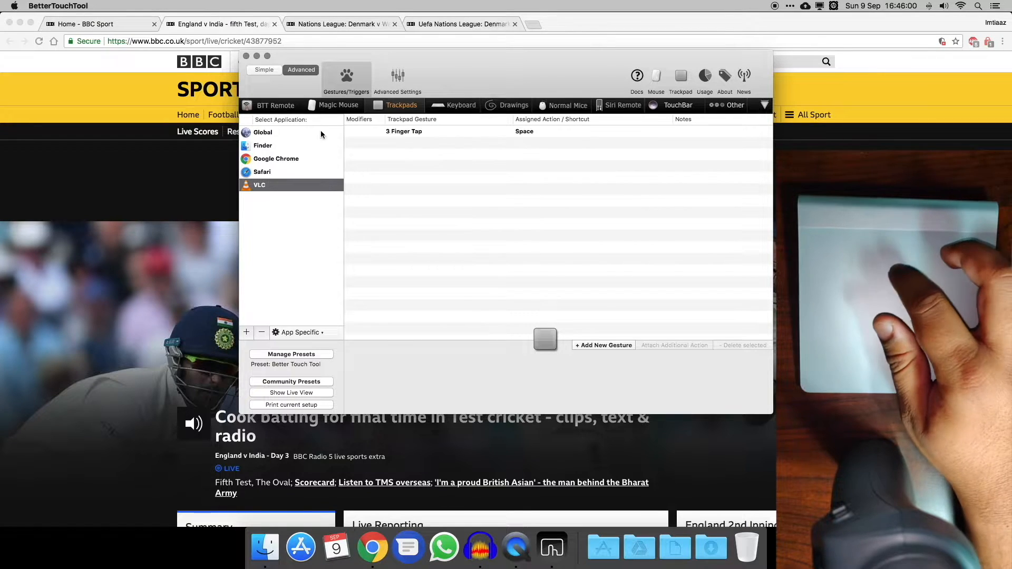
{"action": "left_click", "coordinate": [264, 133]}
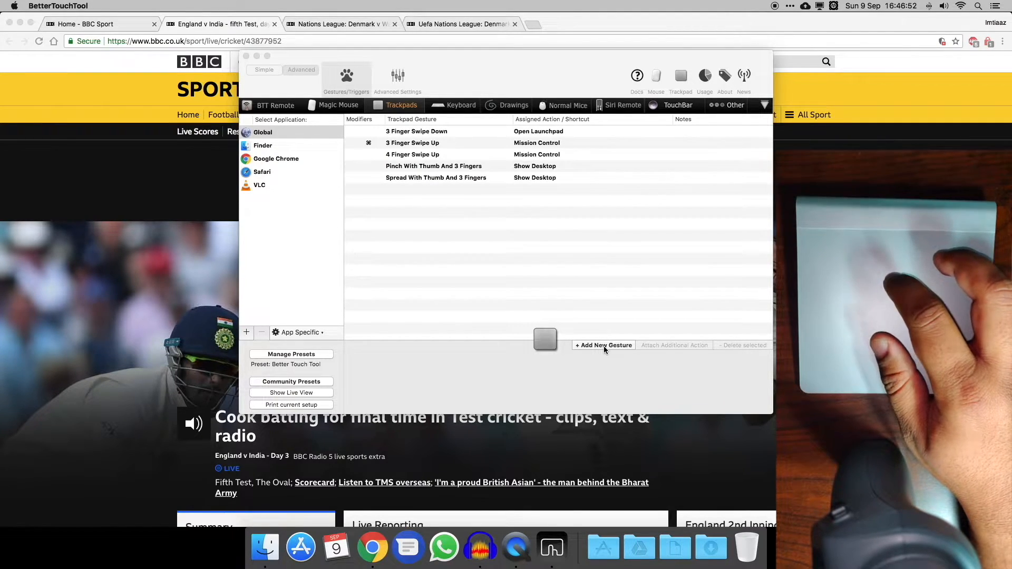
- Add a new Global gesture and set it to 3 Finger Double-Tap from the Three Finger Gestures group
{"action": "left_click", "coordinate": [603, 345]}
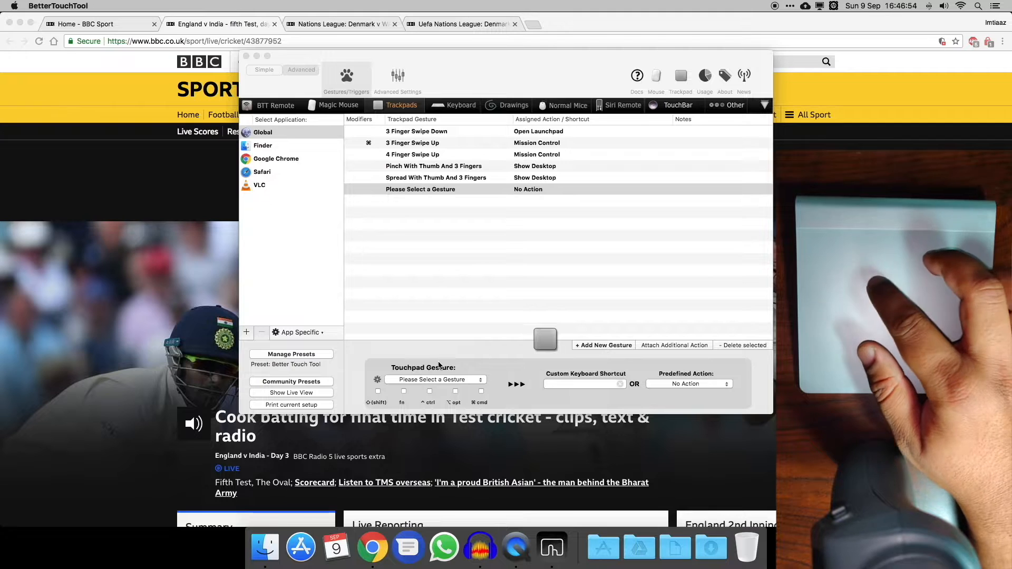
{"action": "left_click", "coordinate": [434, 380]}
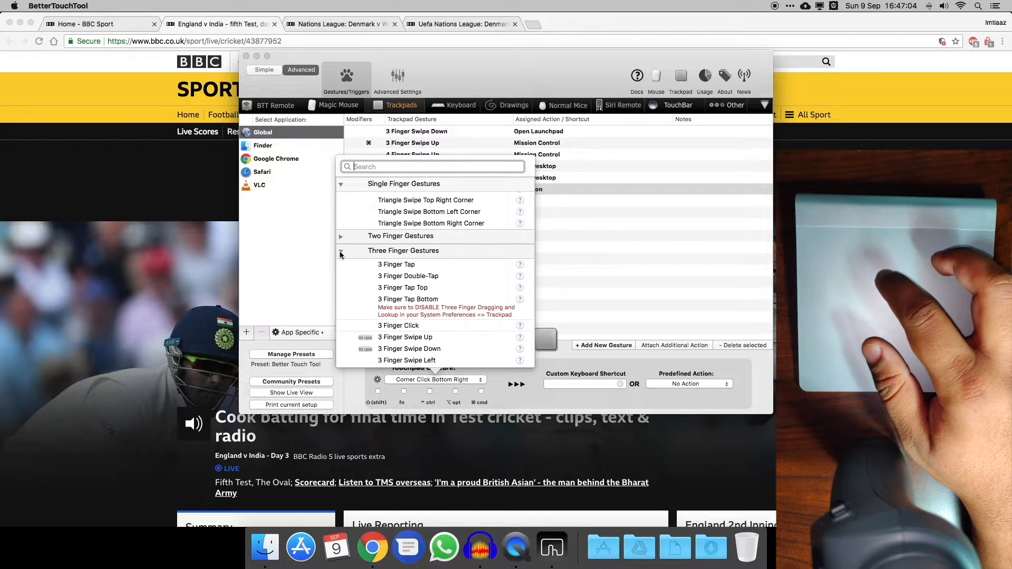
{"action": "left_click", "coordinate": [340, 251]}
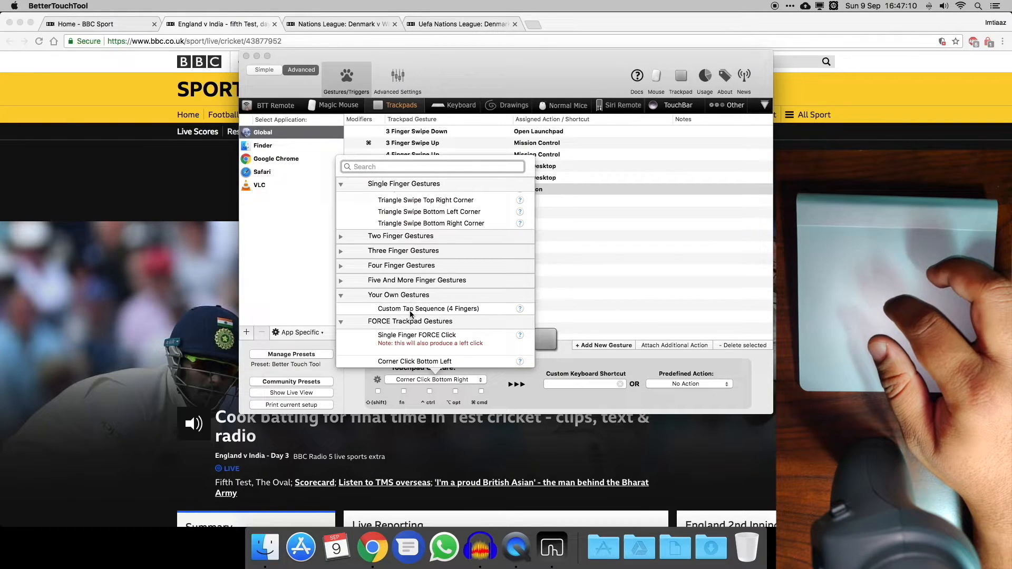
{"action": "scroll", "scroll_direction": "down", "scroll_amount": 3}
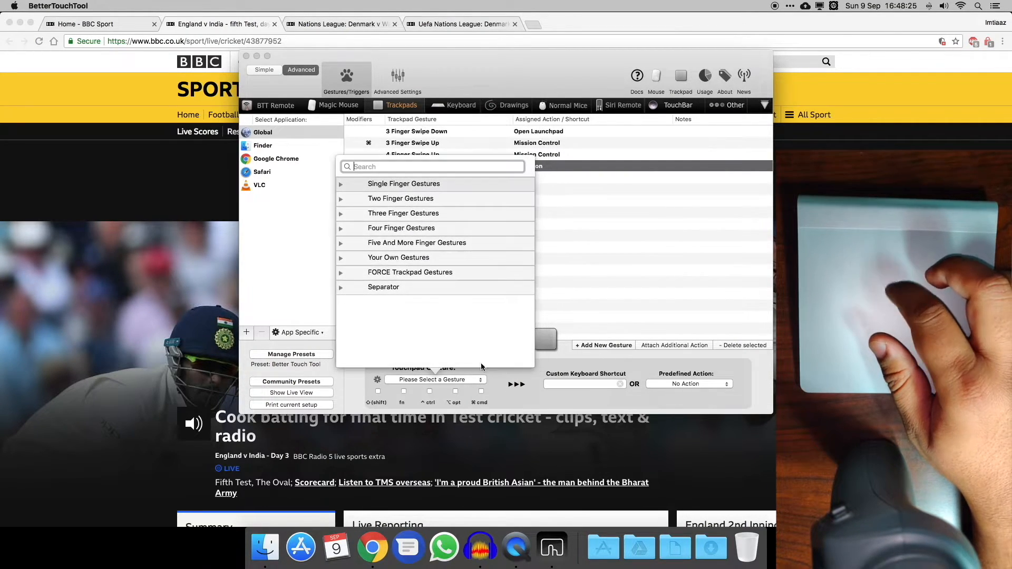
{"action": "left_click", "coordinate": [403, 213]}
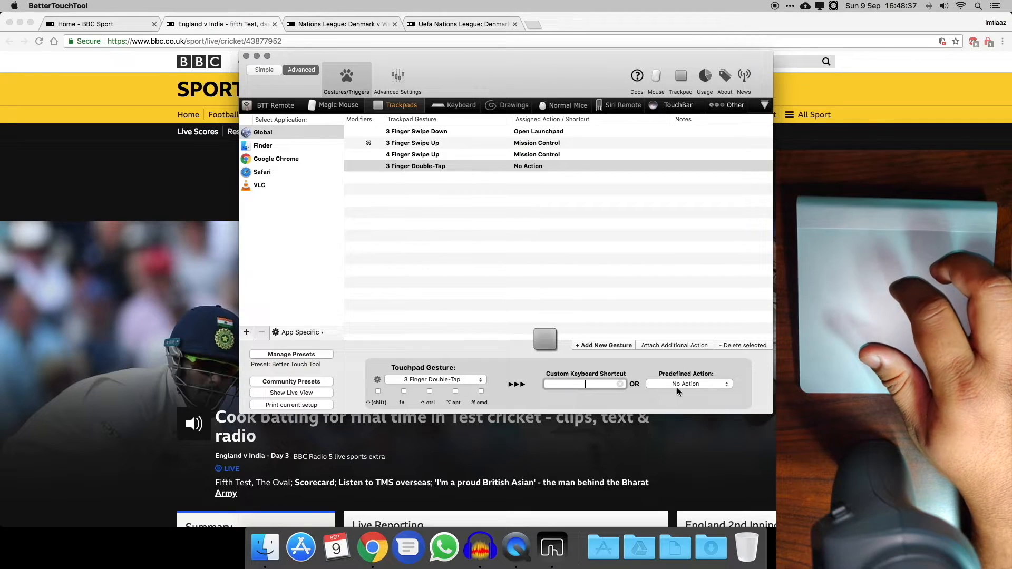
- Assign the Screenshots action Capture Screenshot then edit in BTT (easiest) to the 3 Finger Double-Tap gesture
{"action": "left_click", "coordinate": [689, 384]}
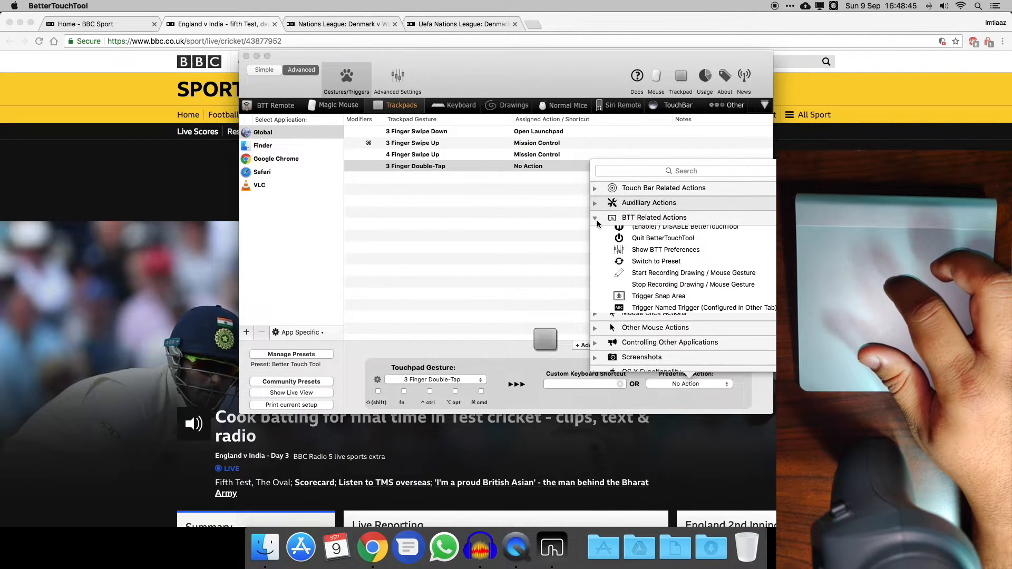
{"action": "left_click", "coordinate": [653, 232]}
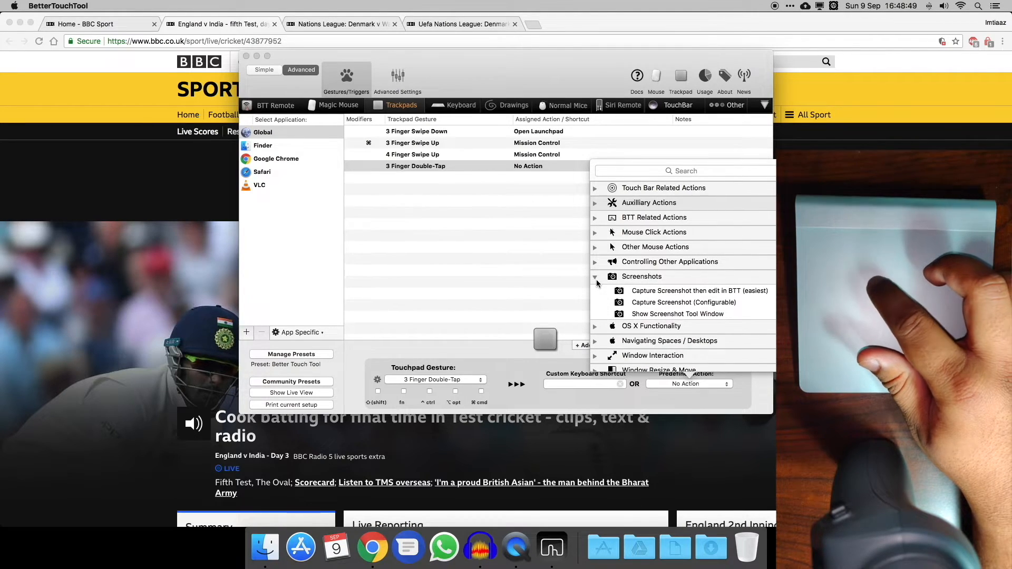
{"action": "left_click", "coordinate": [700, 291]}
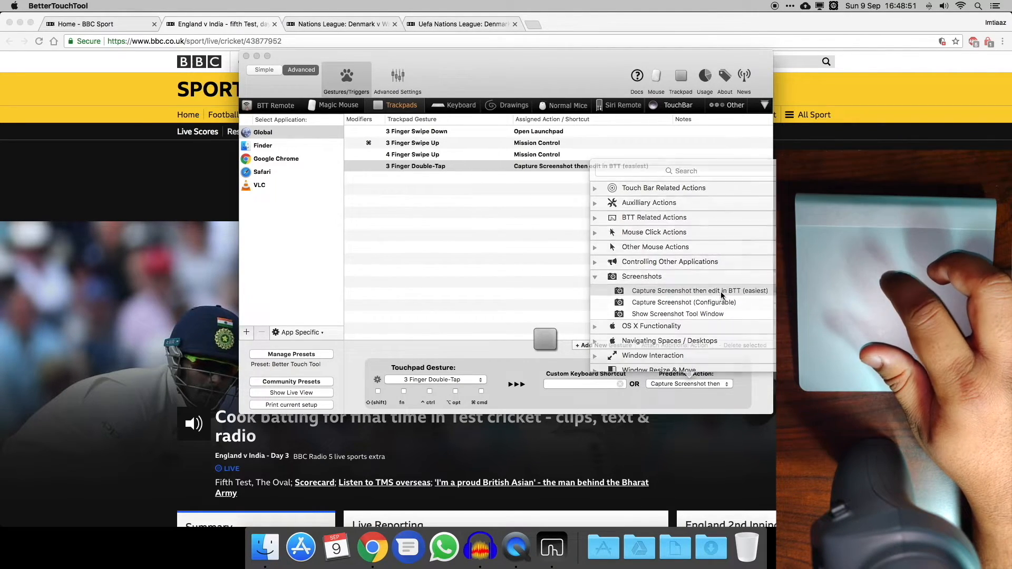
{"action": "left_click", "coordinate": [698, 290]}
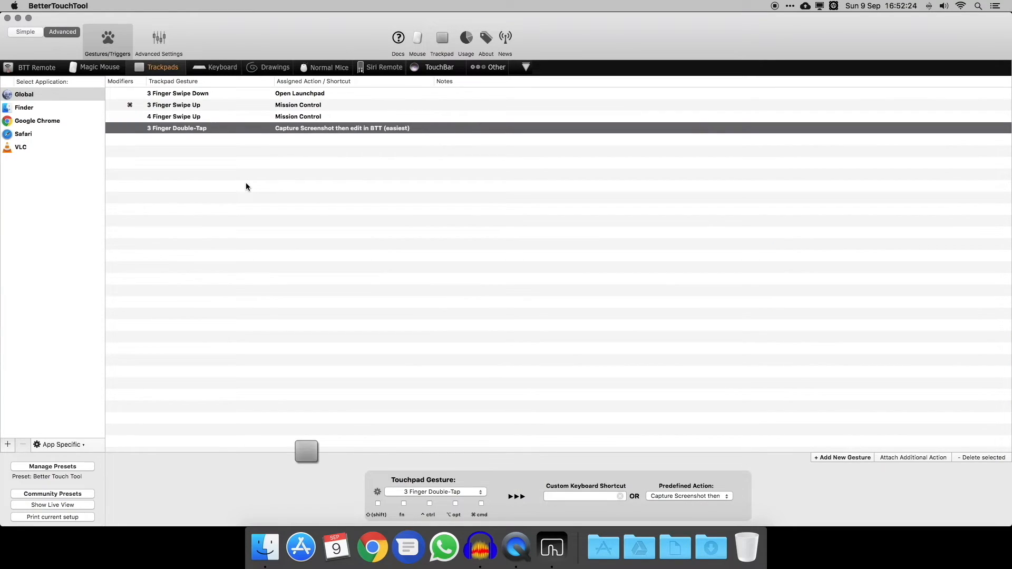
{"action": "mouse_move", "coordinate": [514, 216]}
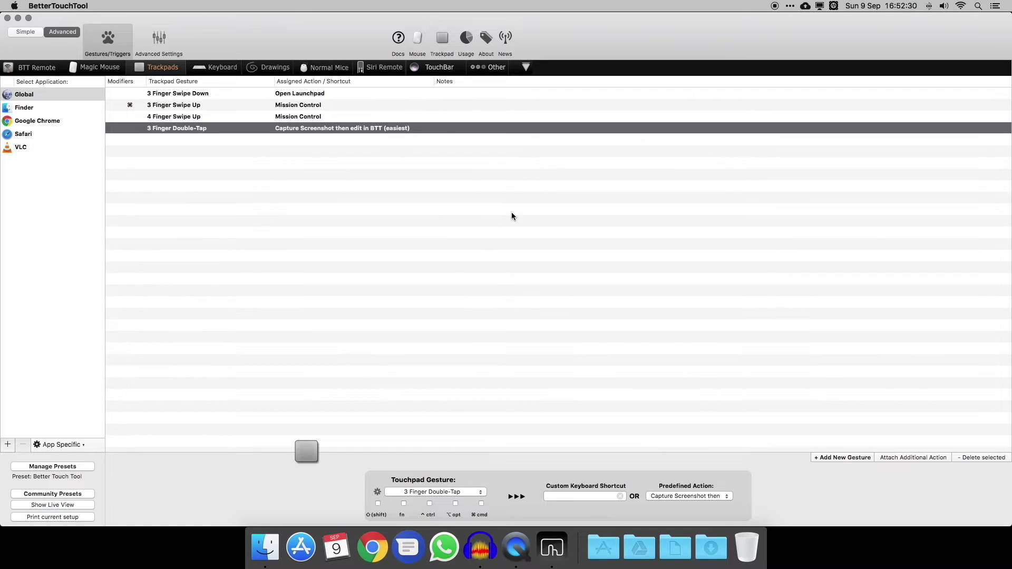
{"action": "mouse_move", "coordinate": [468, 259]}
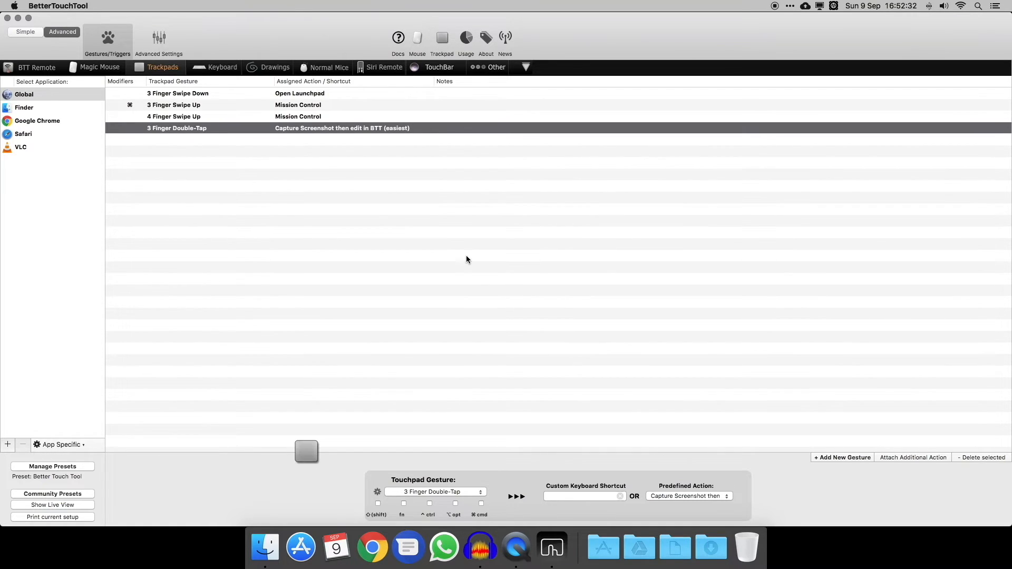
{"action": "mouse_move", "coordinate": [331, 312]}
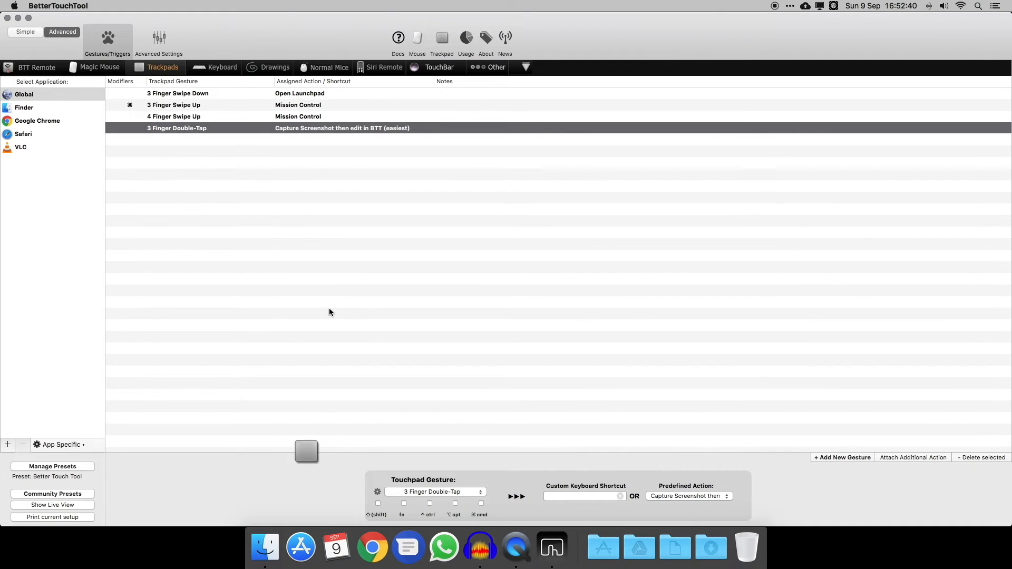
{"action": "mouse_move", "coordinate": [122, 438]}
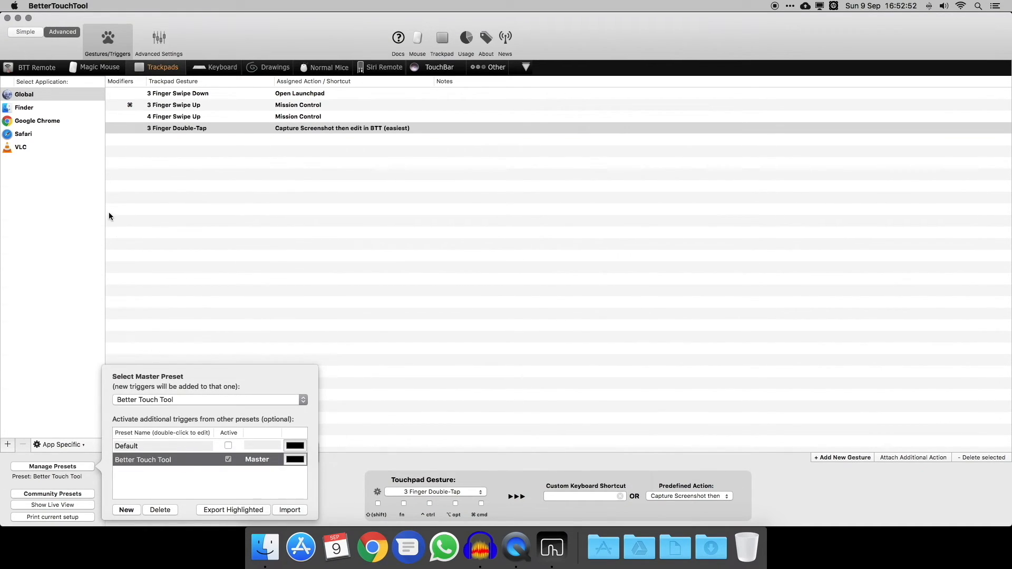
- Show the trackpad gestures configured for Google Chrome from the Select Application sidebar
{"action": "left_click", "coordinate": [37, 120]}
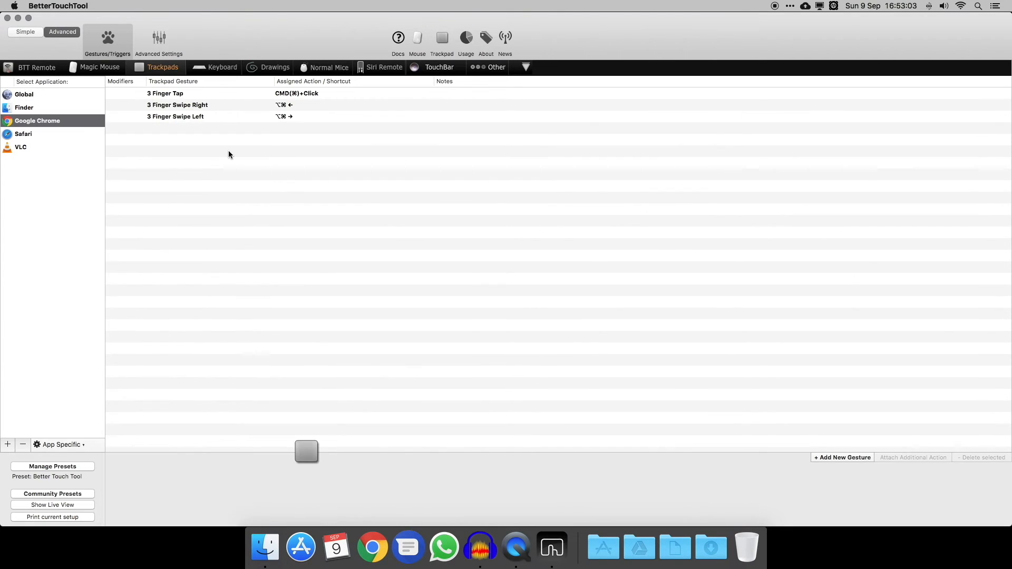